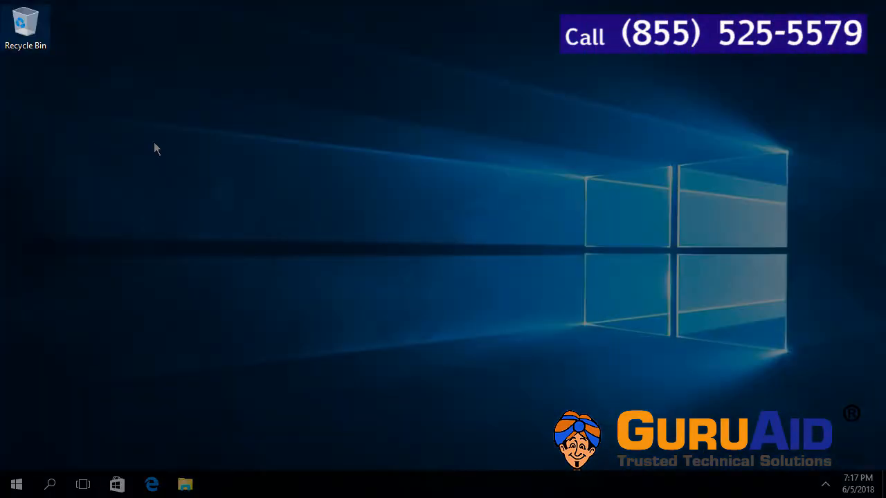
- Turn off 'Display delete confirmation dialog' for New Volume (E:) in Recycle Bin Properties and apply it
right_click(25, 25)
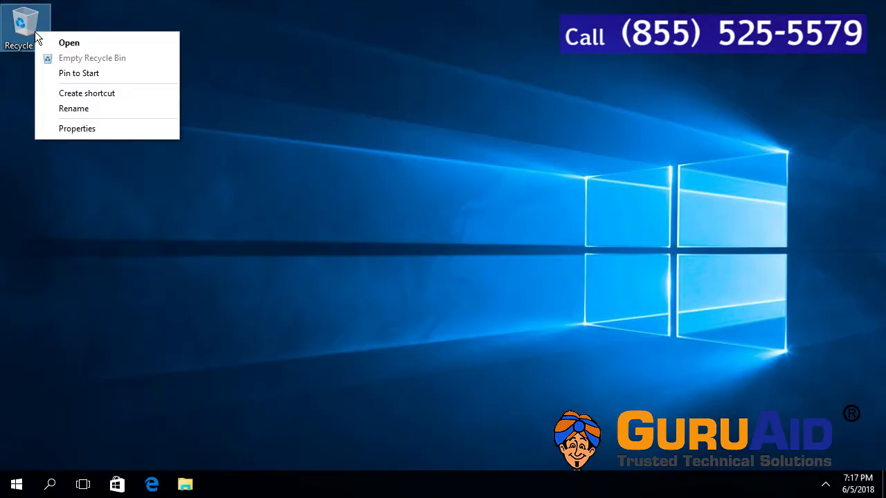
mouse_move(78, 127)
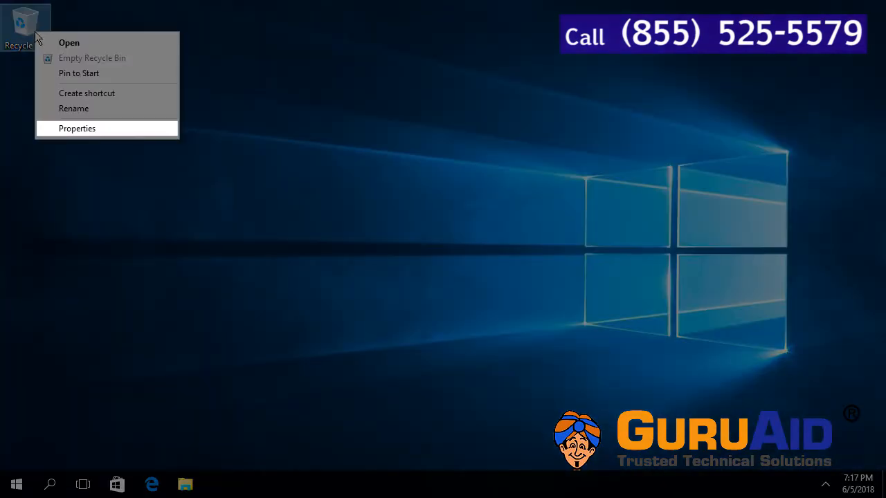
click(78, 128)
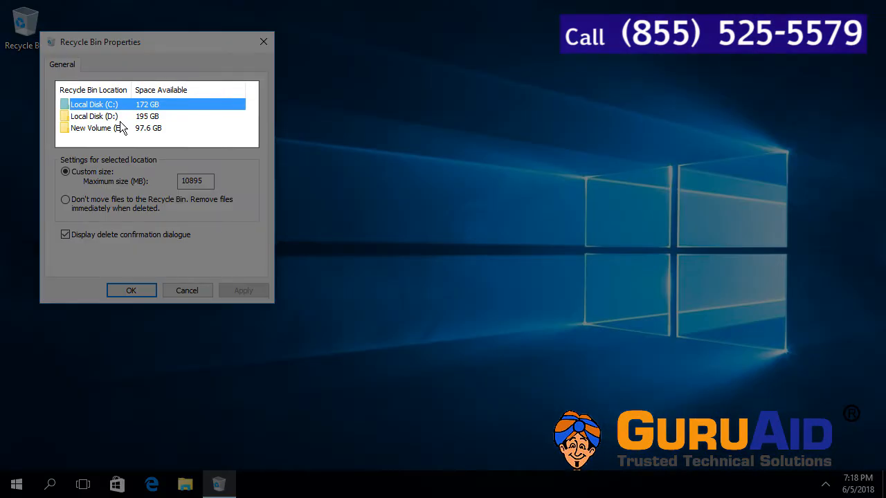
click(97, 127)
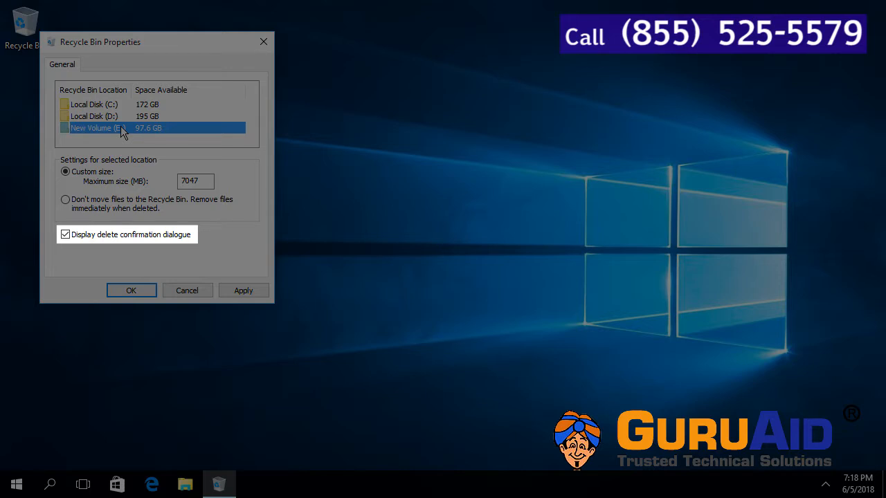
click(65, 234)
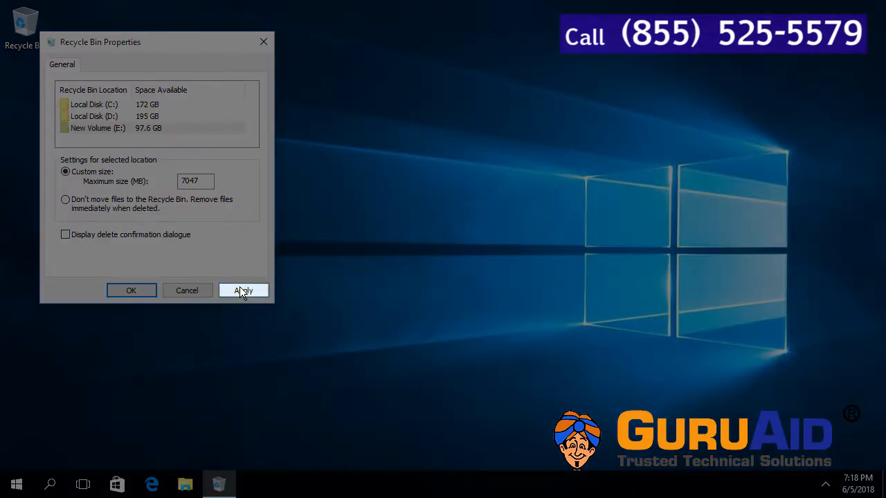
click(243, 291)
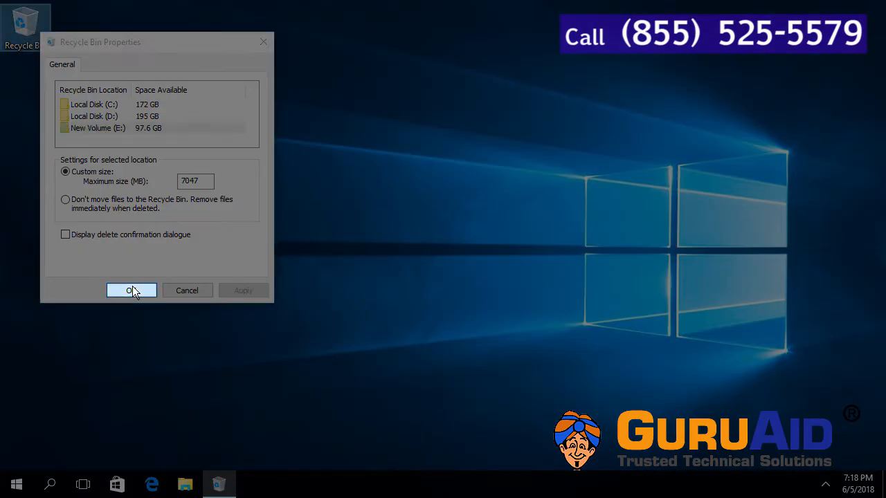
click(132, 291)
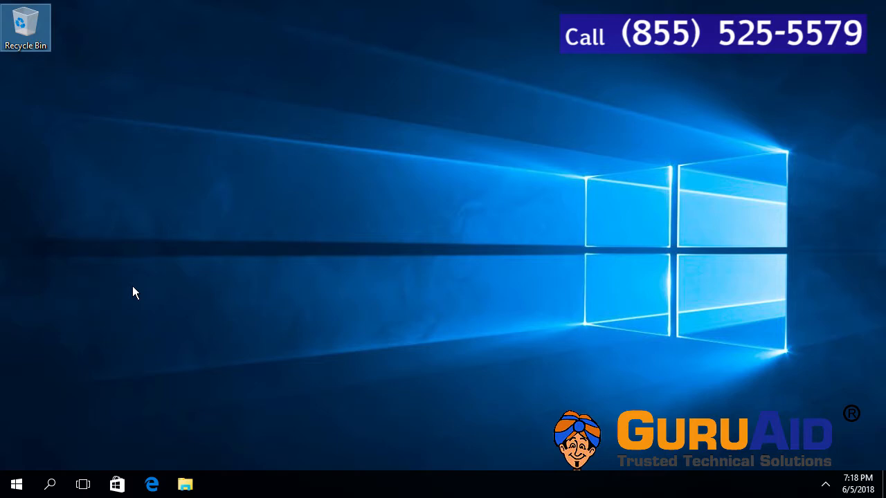
- Turn 'Display delete confirmation dialog' back on in Recycle Bin Properties and confirm with OK
right_click(25, 21)
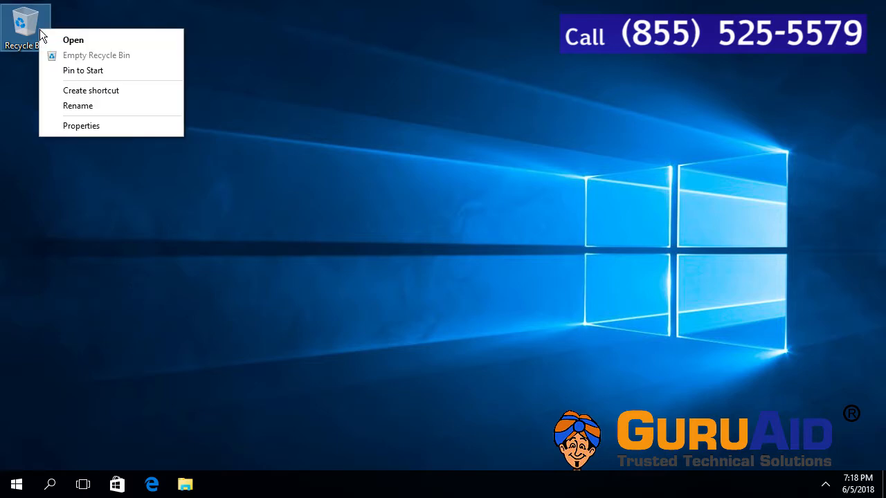
click(80, 125)
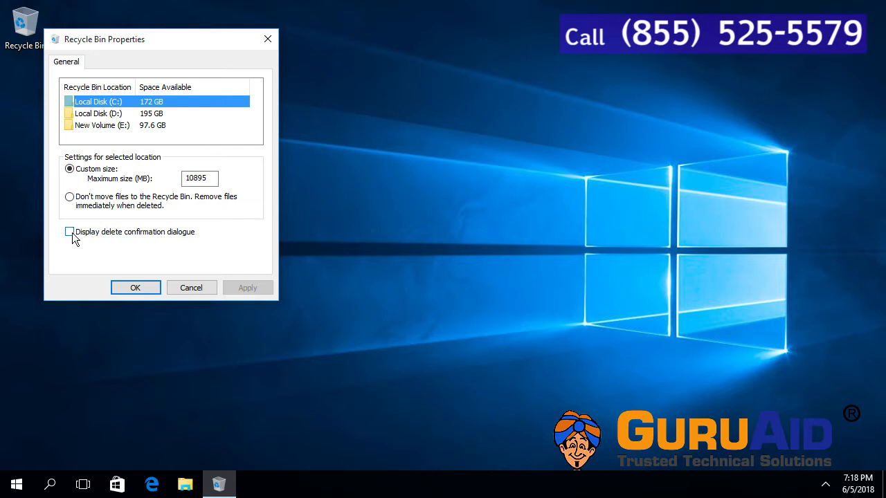
click(69, 232)
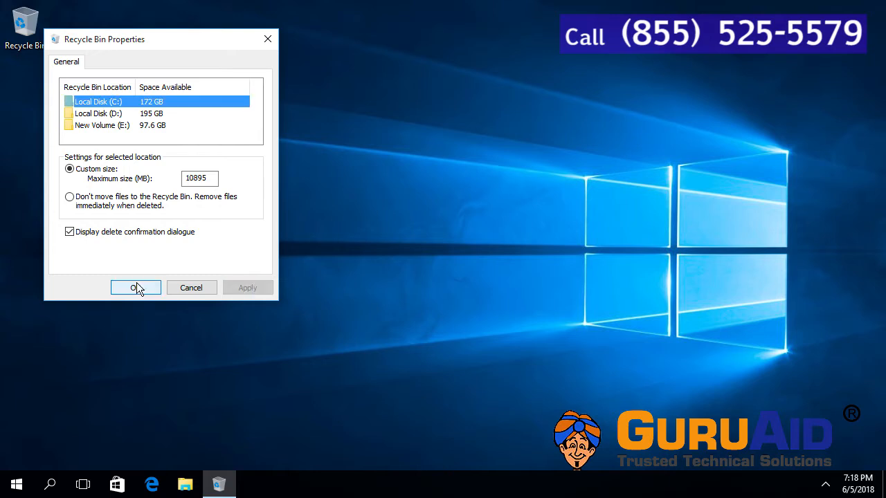
click(135, 287)
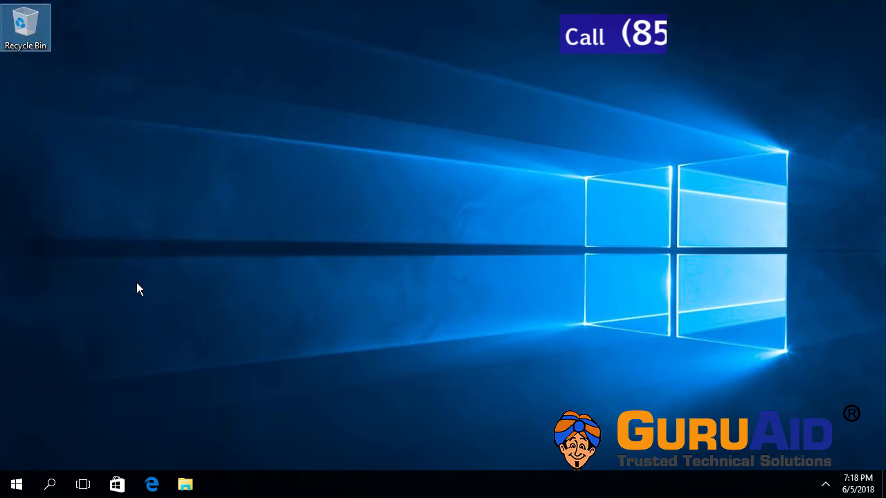